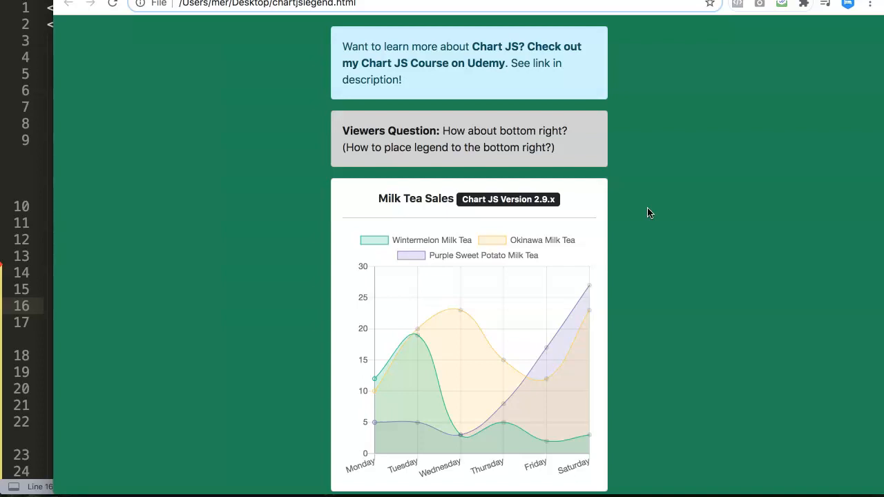
mouse_move(366, 147)
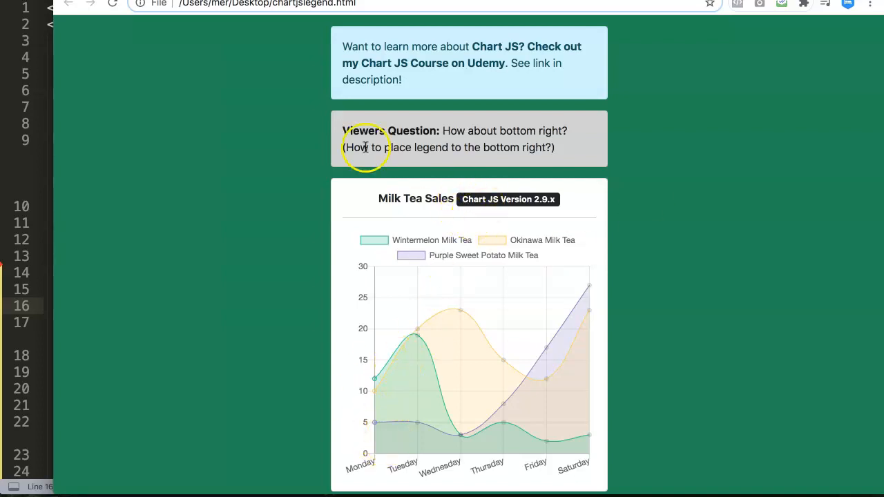
mouse_move(379, 163)
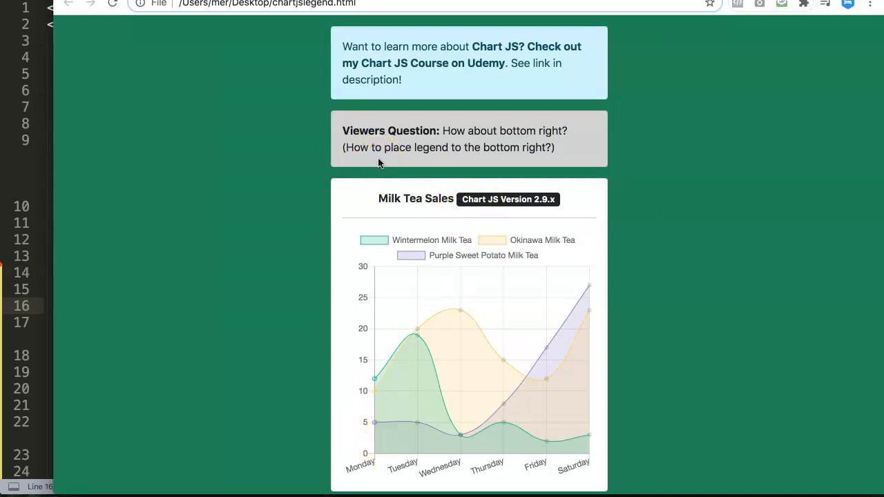
mouse_move(423, 169)
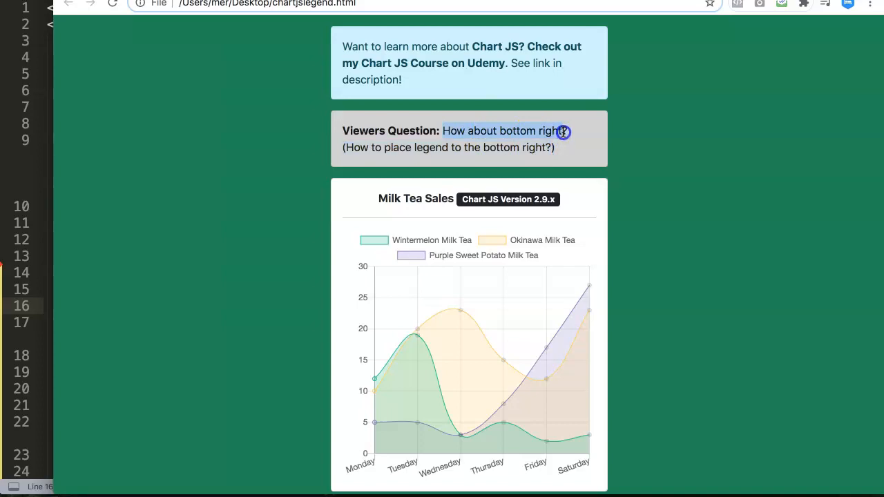
mouse_move(564, 122)
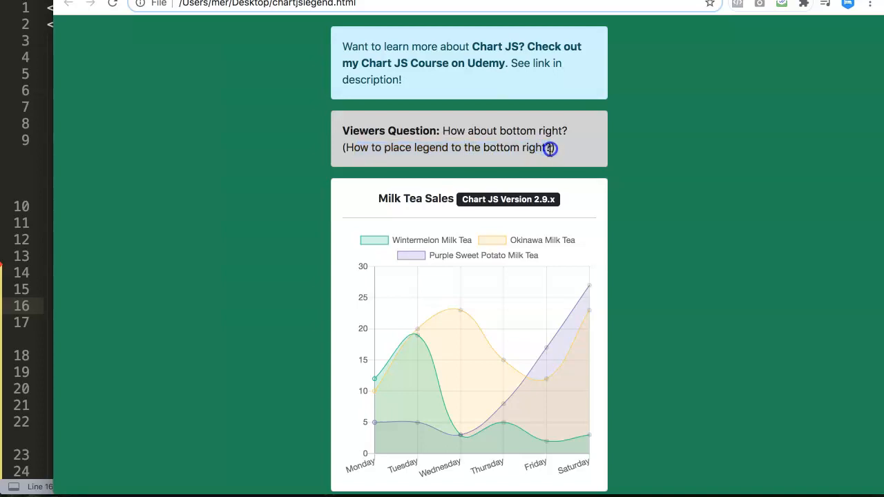
- Toggle the Purple Sweet Potato Milk Tea series off and back on via its legend entry
click(492, 240)
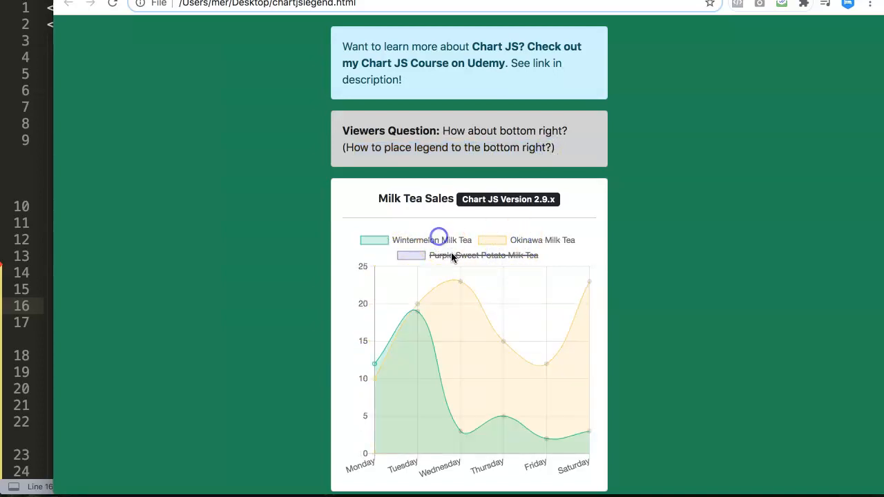
click(409, 254)
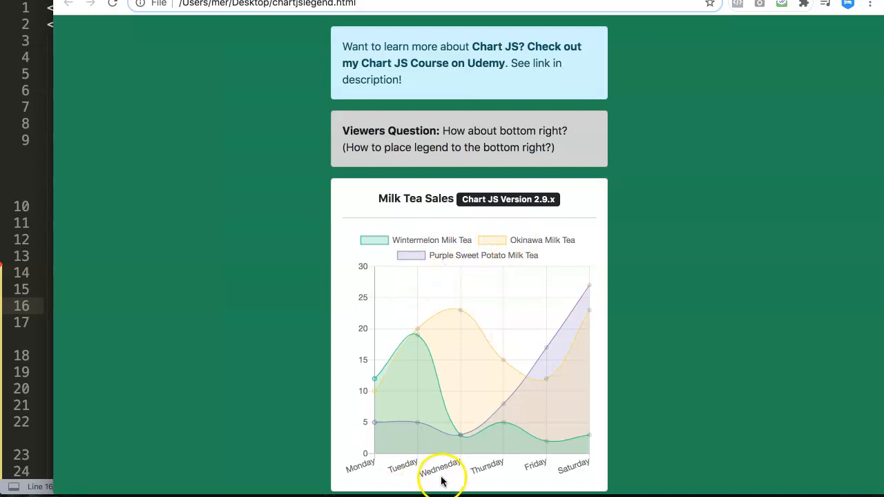
mouse_move(398, 333)
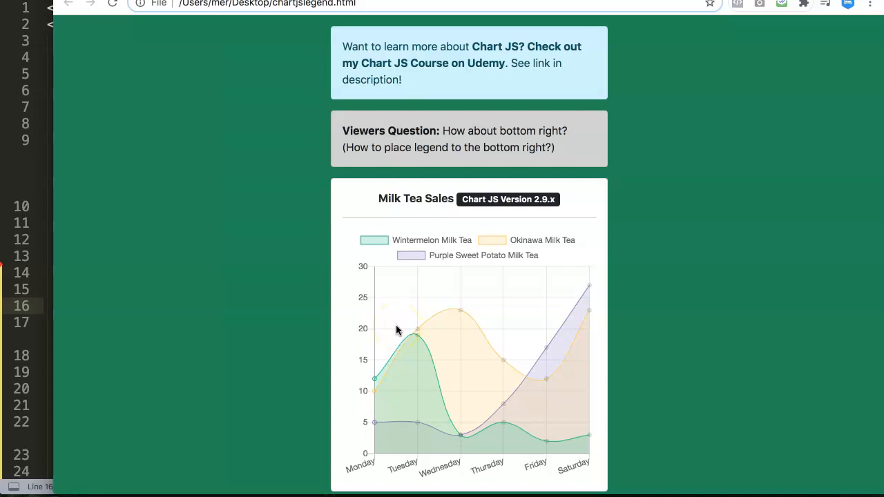
mouse_move(524, 413)
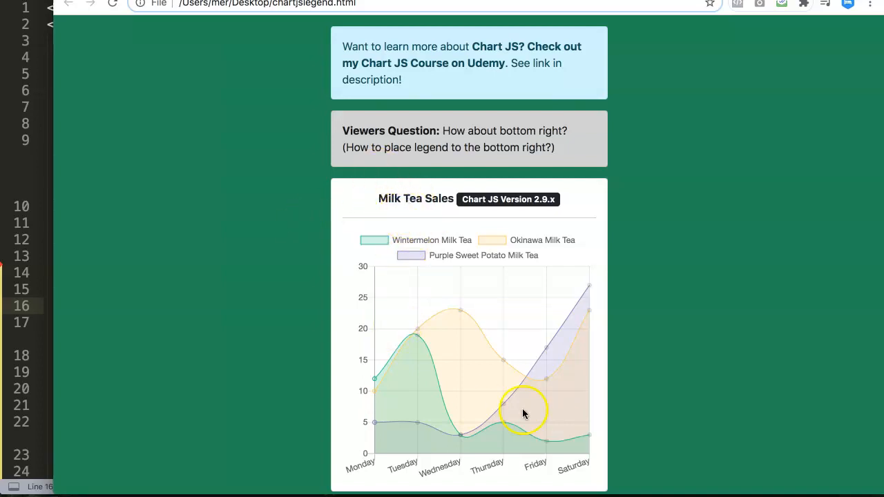
mouse_move(393, 220)
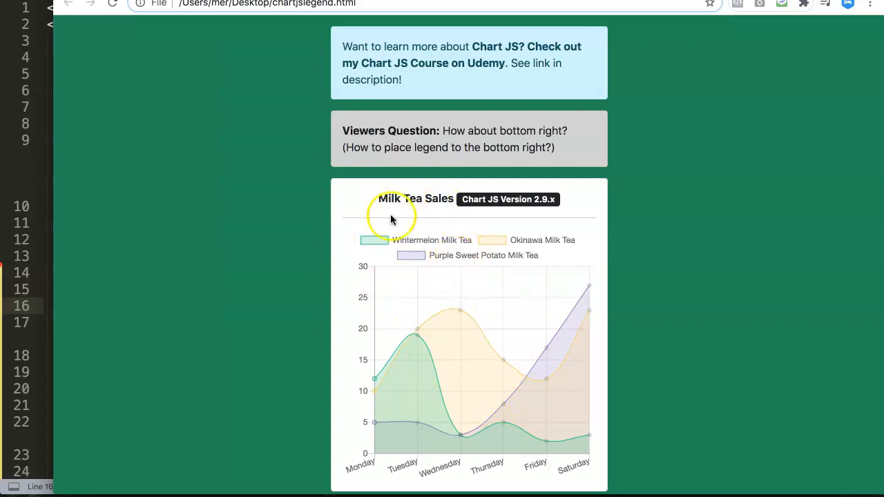
mouse_move(249, 203)
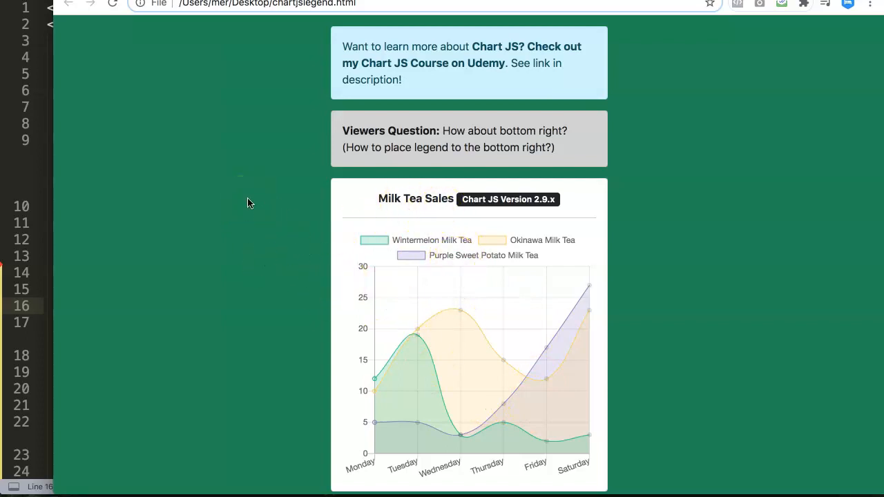
mouse_move(340, 90)
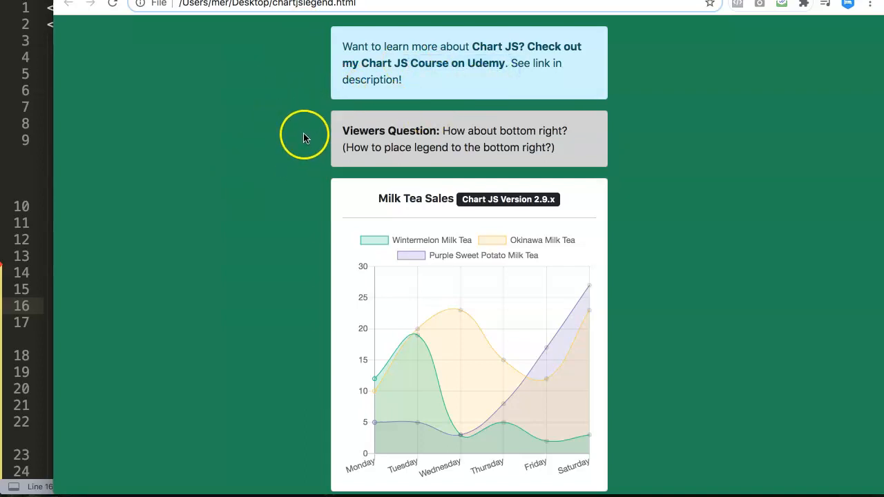
mouse_move(310, 169)
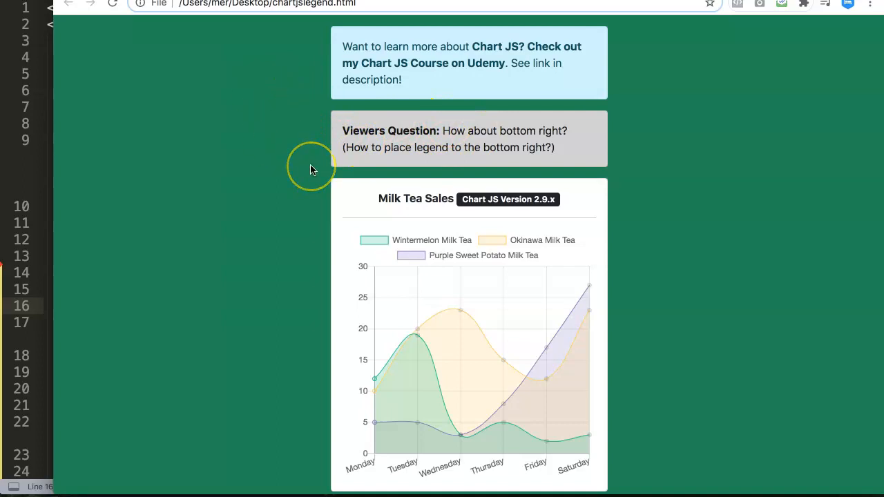
mouse_move(312, 169)
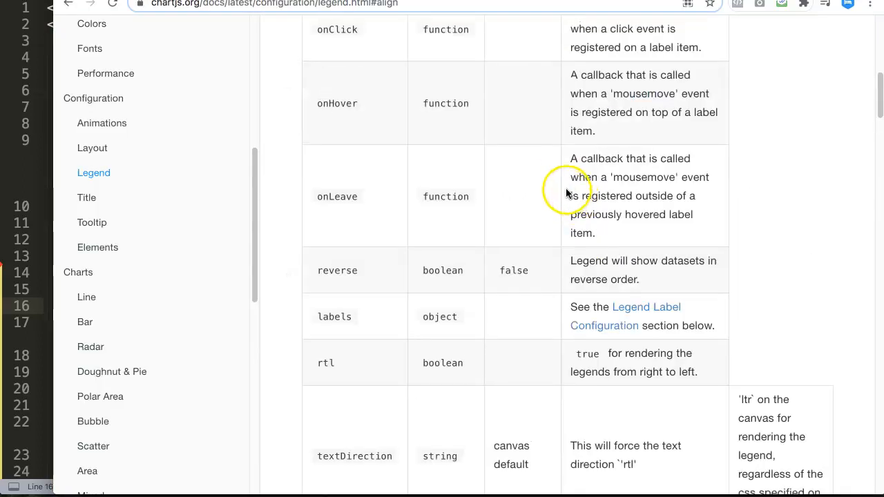
- Review the options.legend namespace and default position 'top', then jump to the Position details
scroll(up, 3)
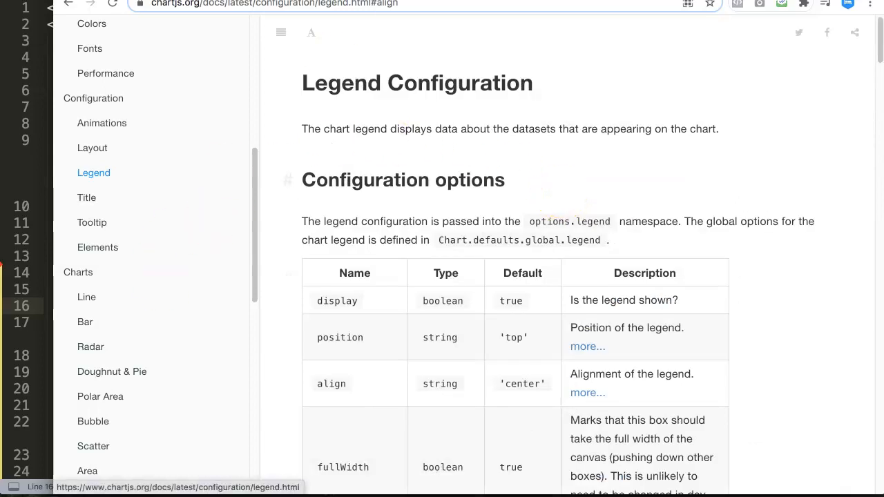
mouse_move(352, 210)
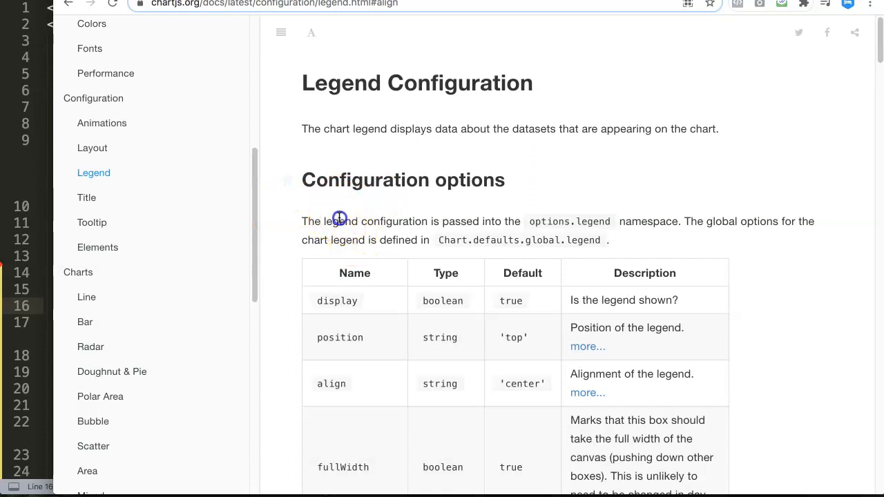
mouse_move(94, 172)
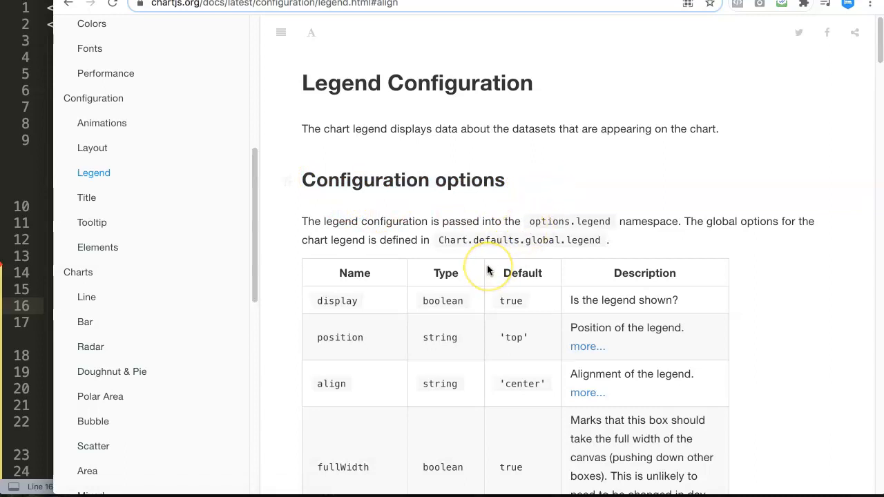
mouse_move(406, 221)
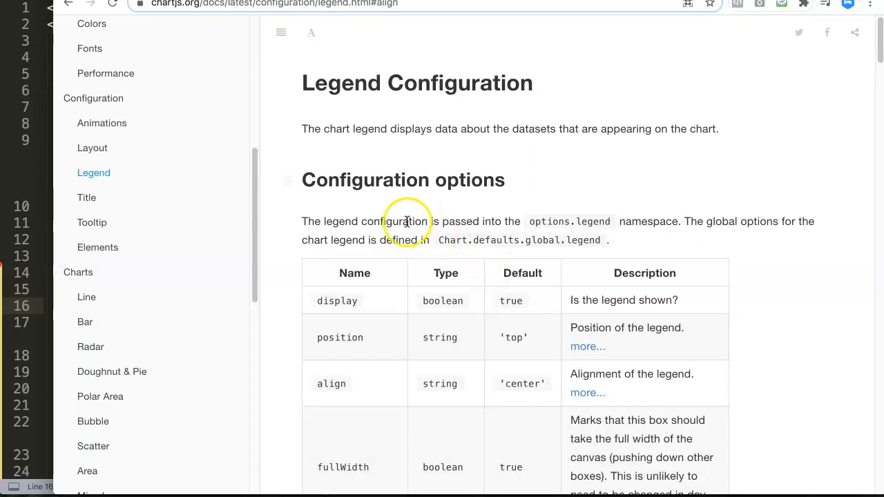
double_click(395, 221)
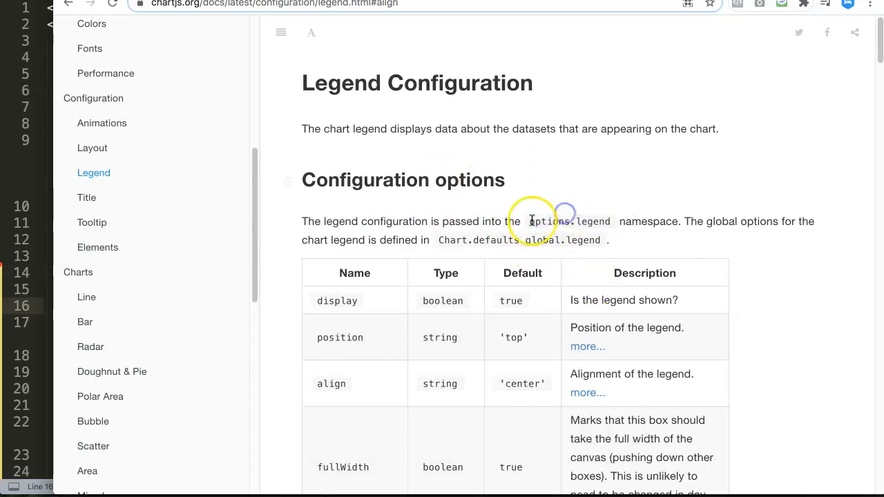
double_click(546, 221)
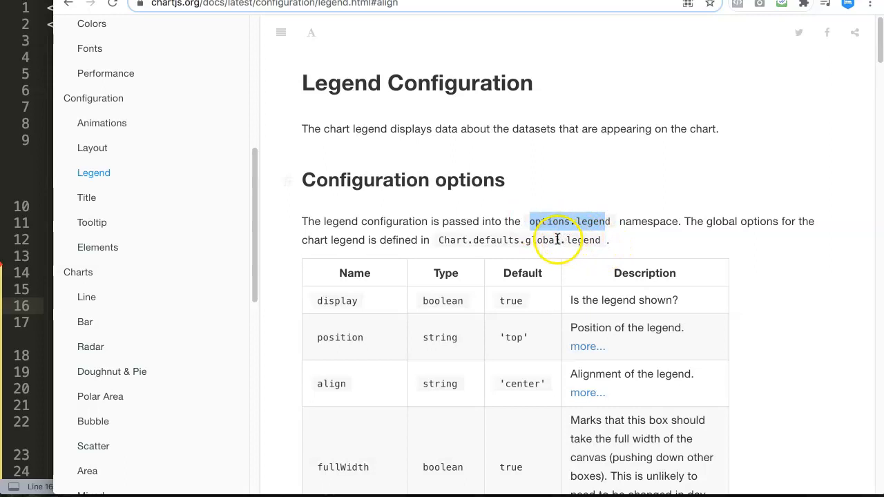
scroll(down, 3)
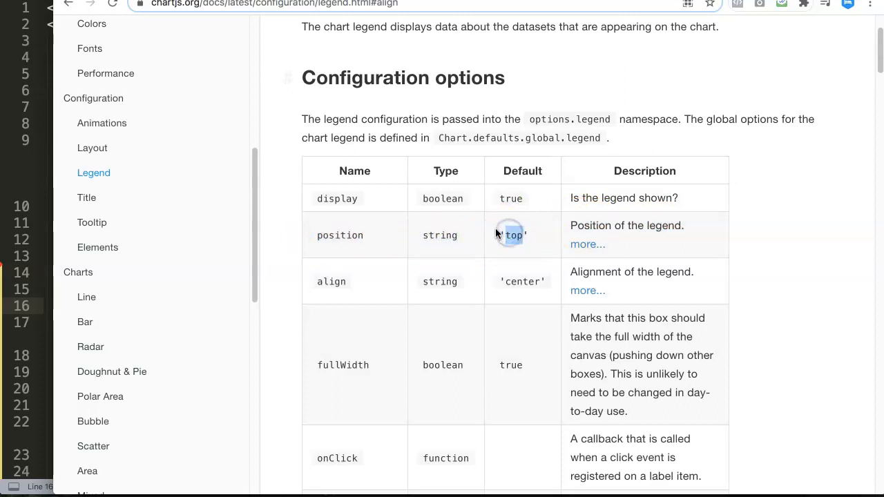
double_click(514, 235)
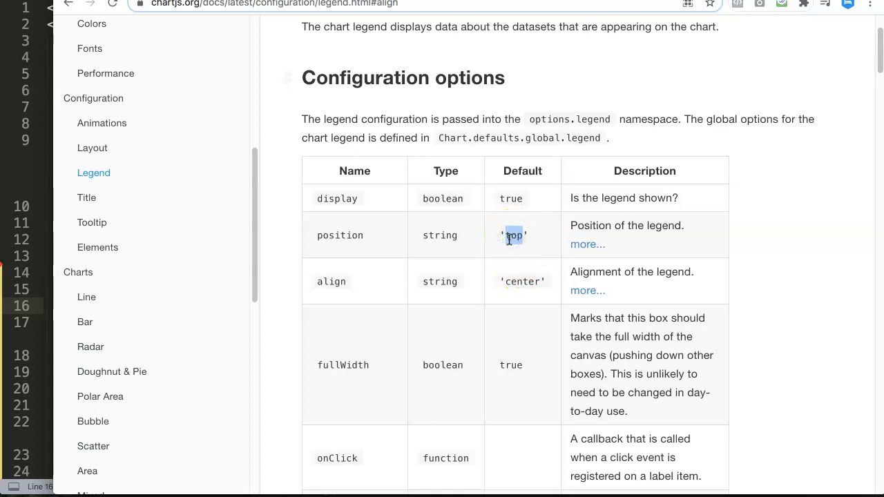
mouse_move(550, 246)
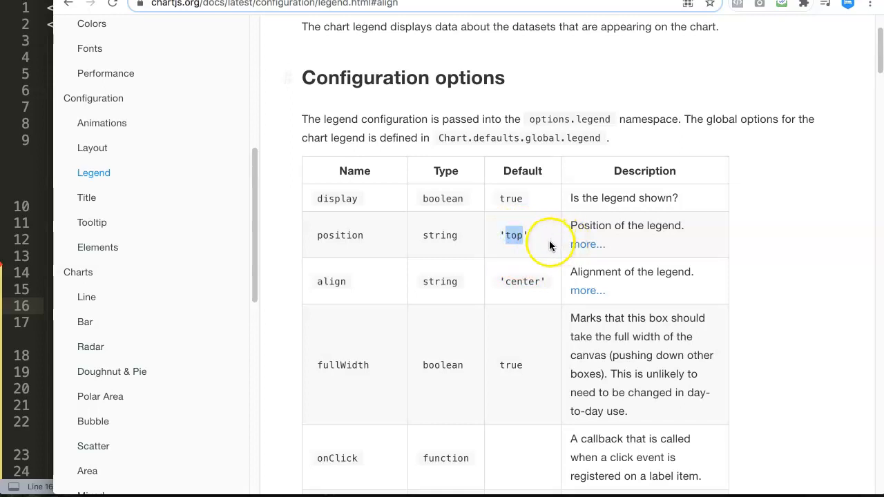
mouse_move(633, 228)
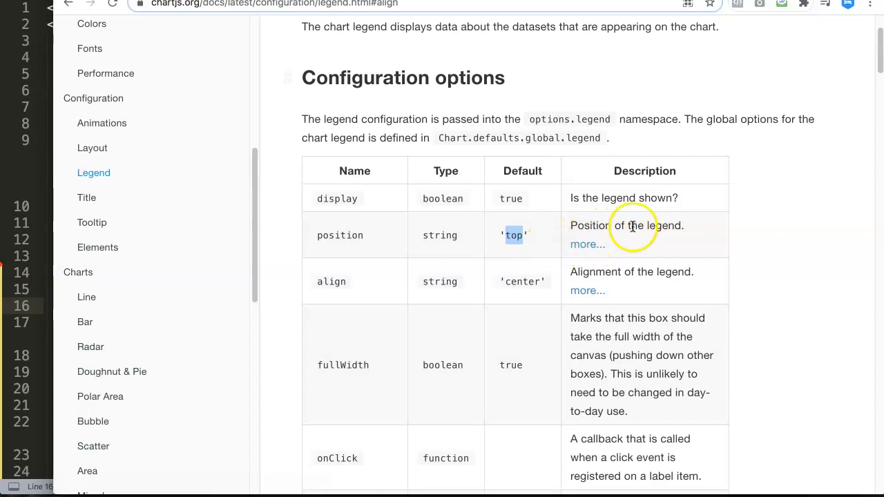
click(588, 244)
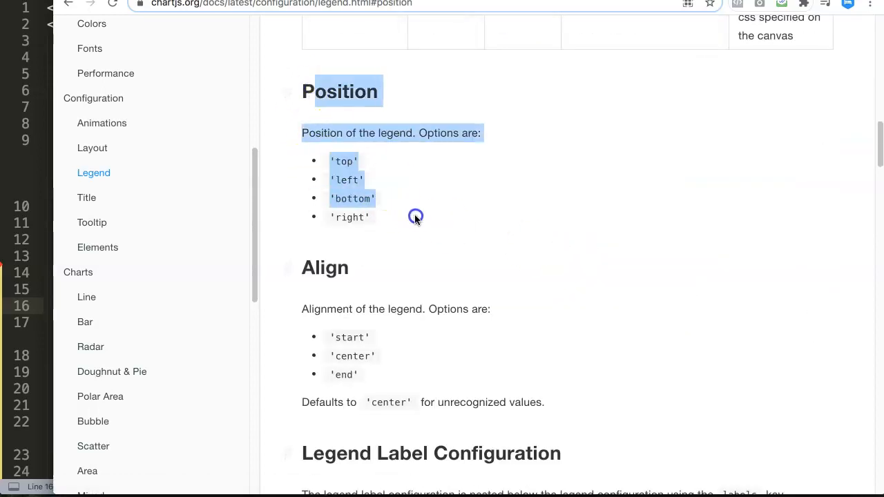
click(390, 180)
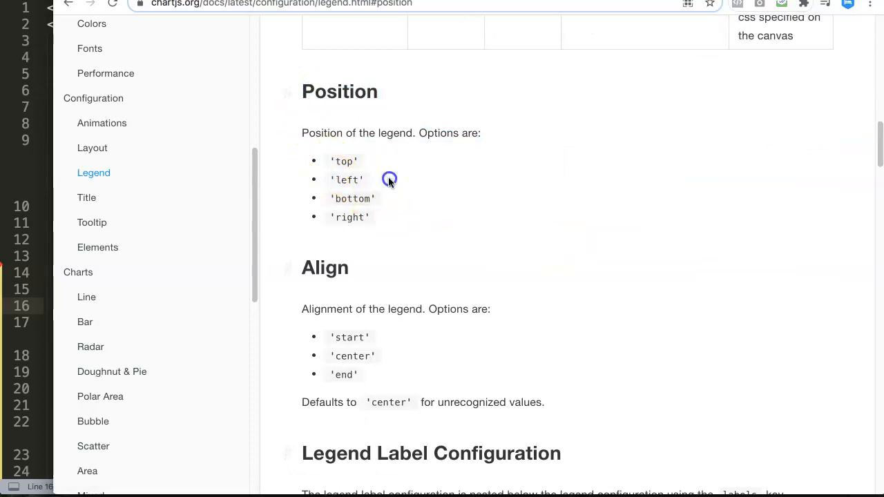
mouse_move(445, 221)
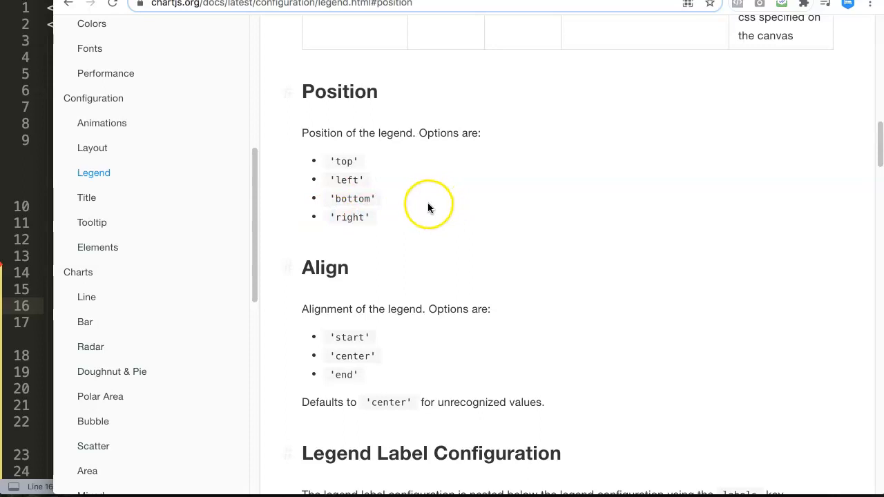
scroll(up, 3)
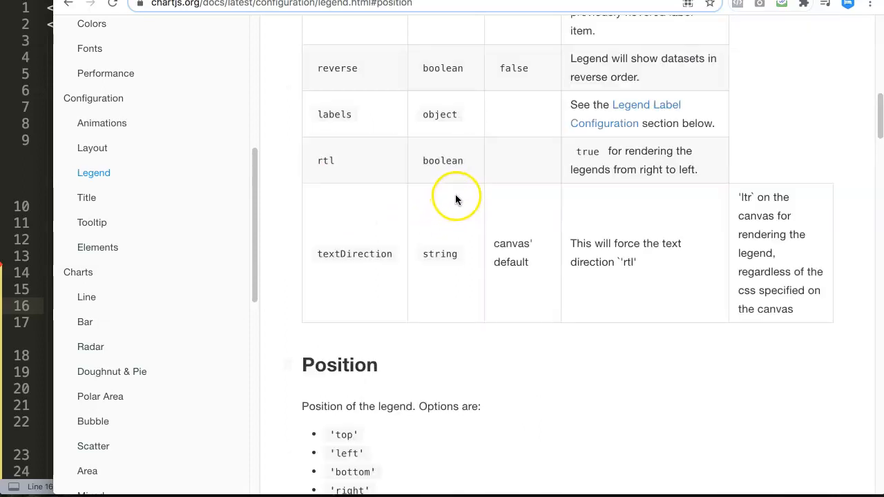
scroll(up, 3)
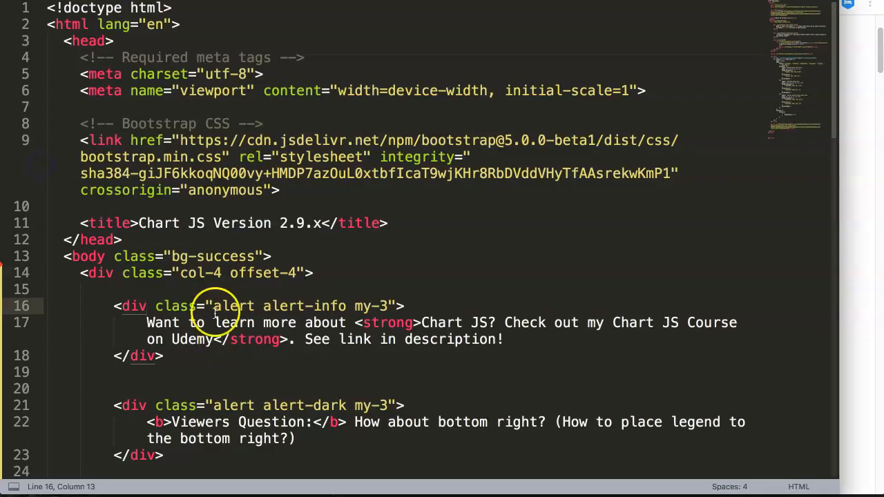
- Add 'legend: {' after the scales block in the chart's options object
scroll(down, 3)
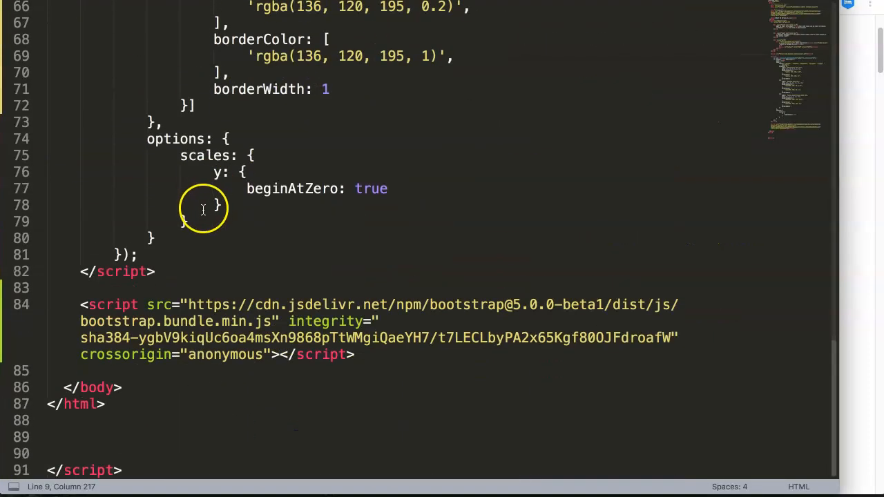
scroll(up, 3)
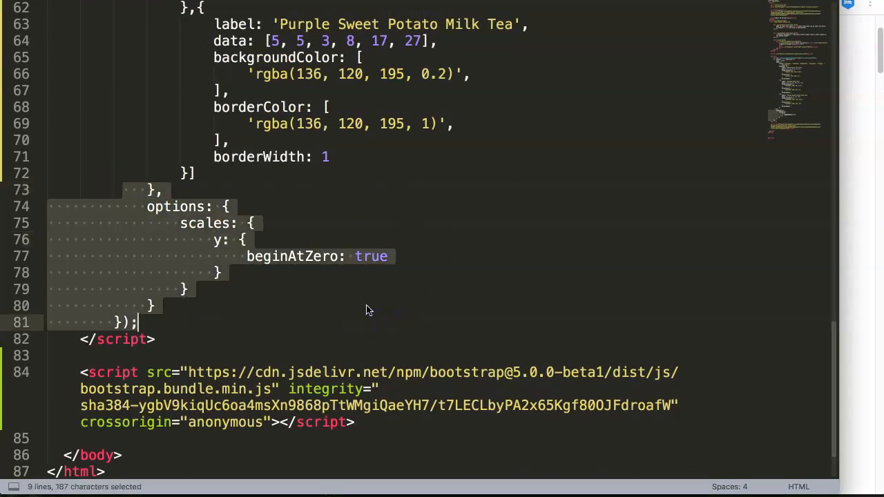
click(271, 289)
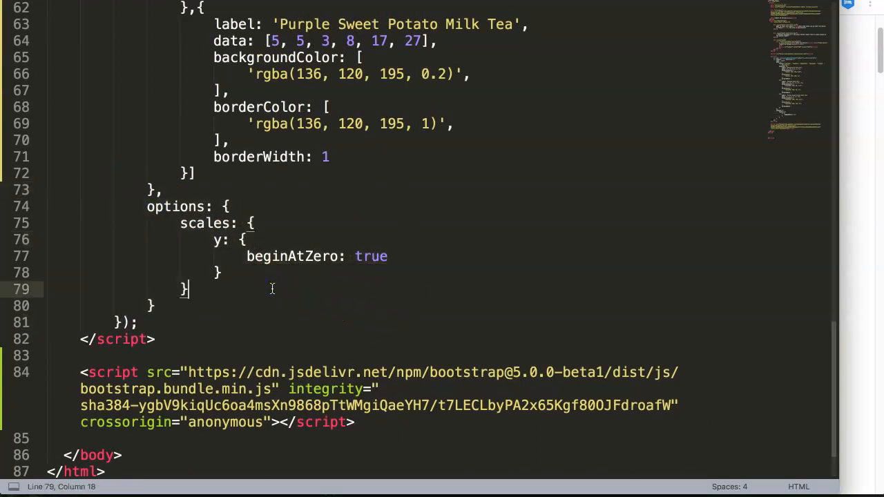
mouse_move(269, 296)
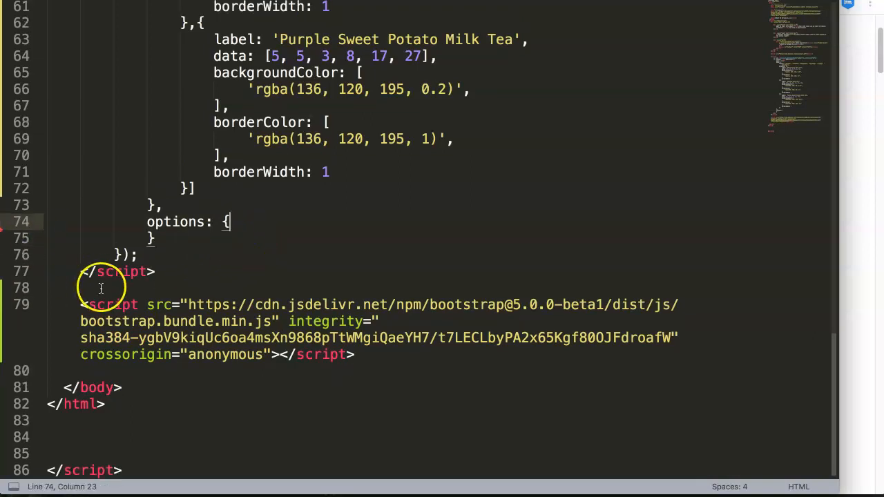
text(legend)
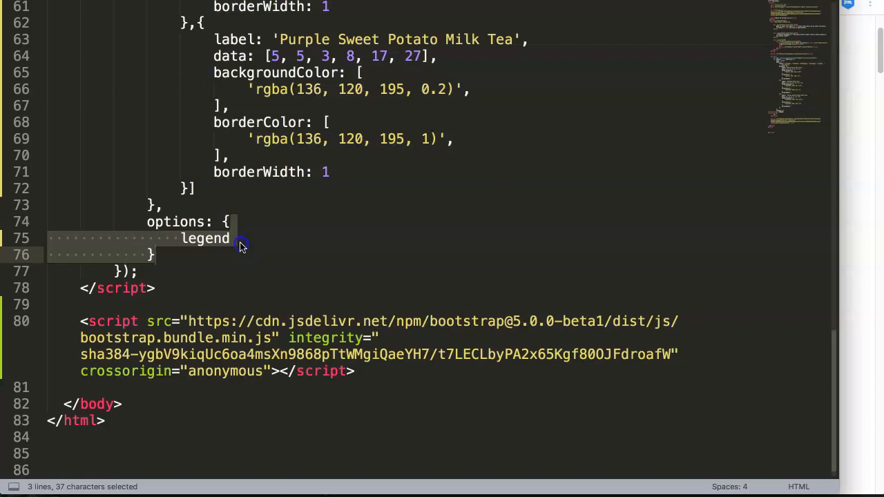
click(231, 237)
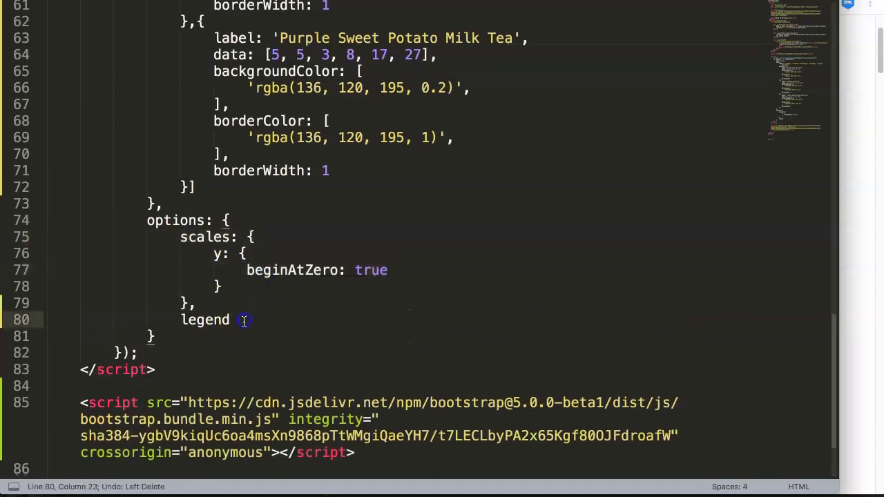
text(:)
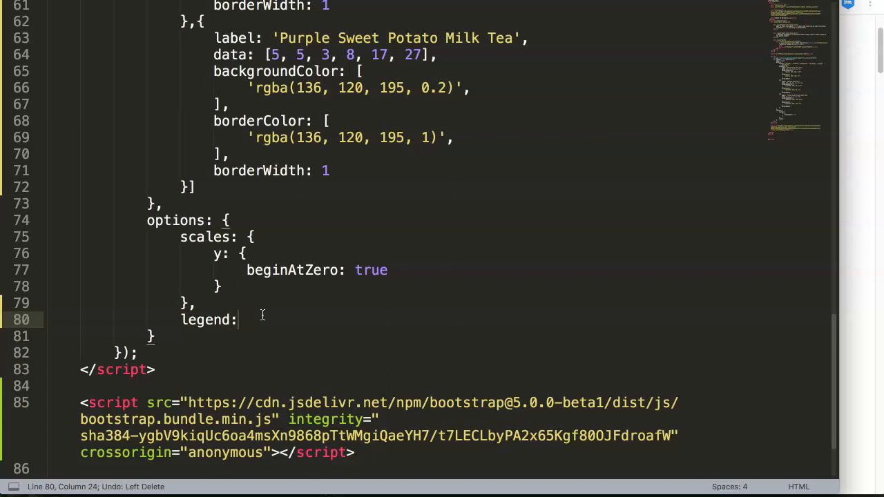
text({)
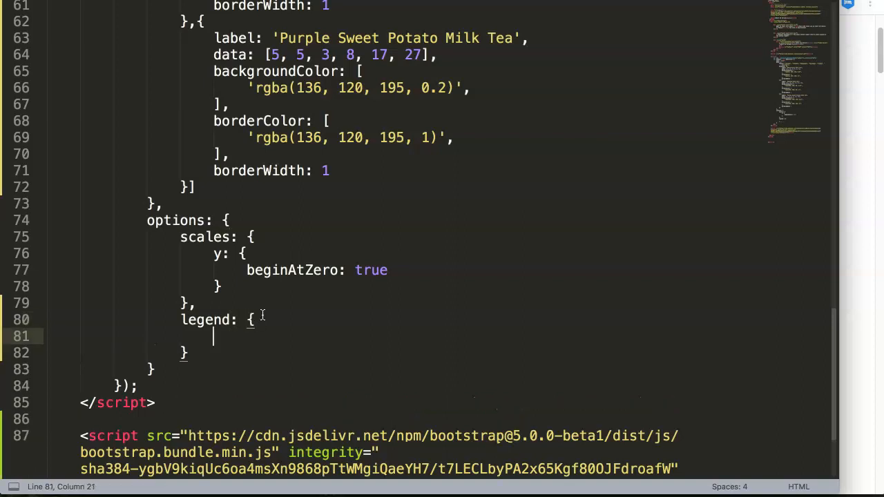
mouse_move(405, 270)
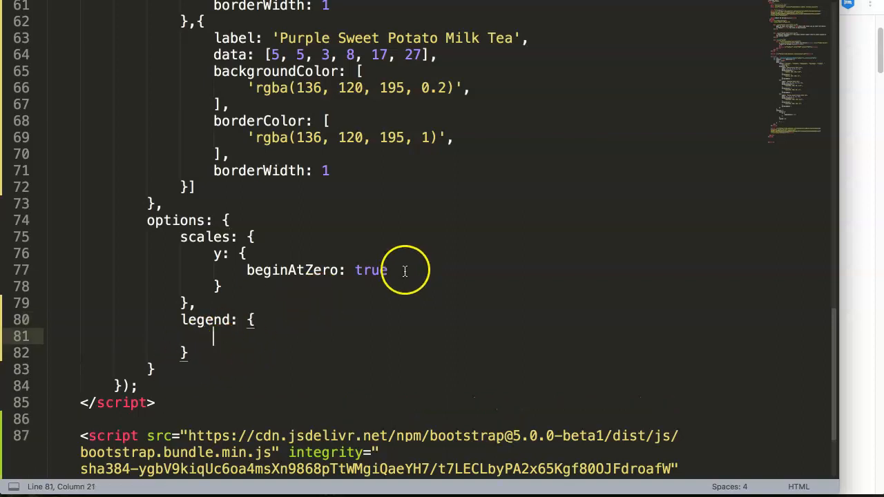
mouse_move(826, 179)
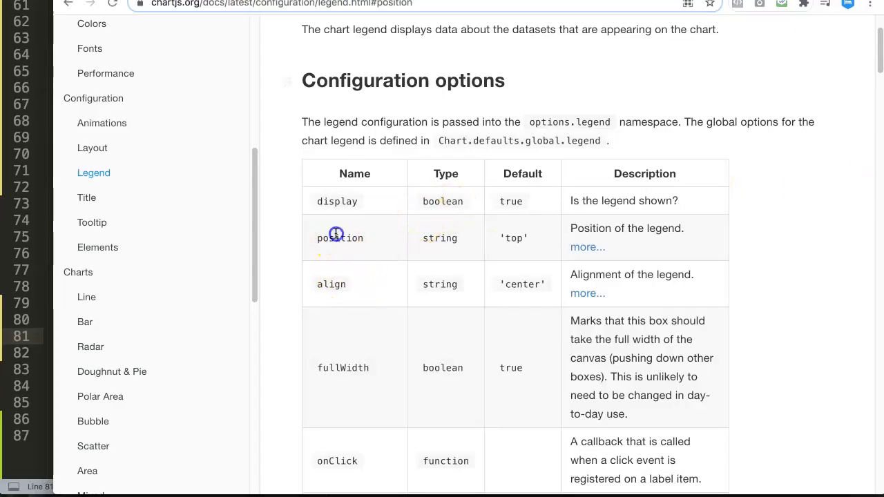
- Check the position option and its default 'top', then add position: 'bottom' to the legend object
double_click(340, 237)
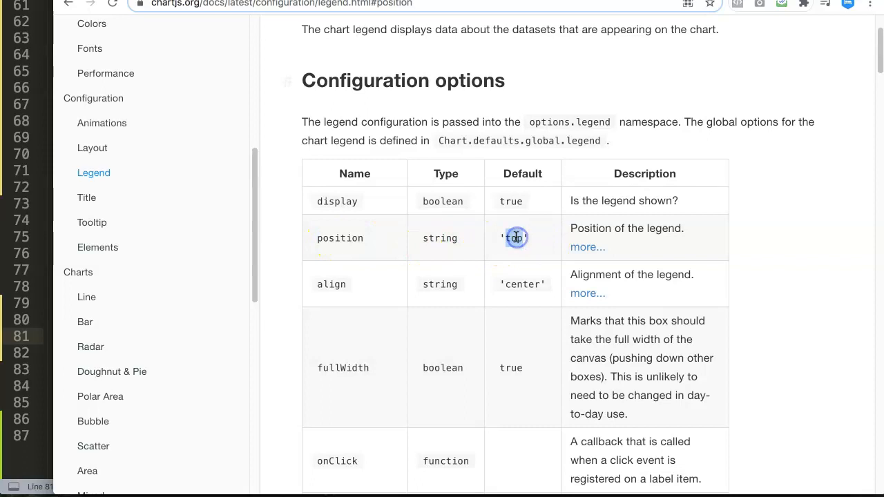
double_click(511, 237)
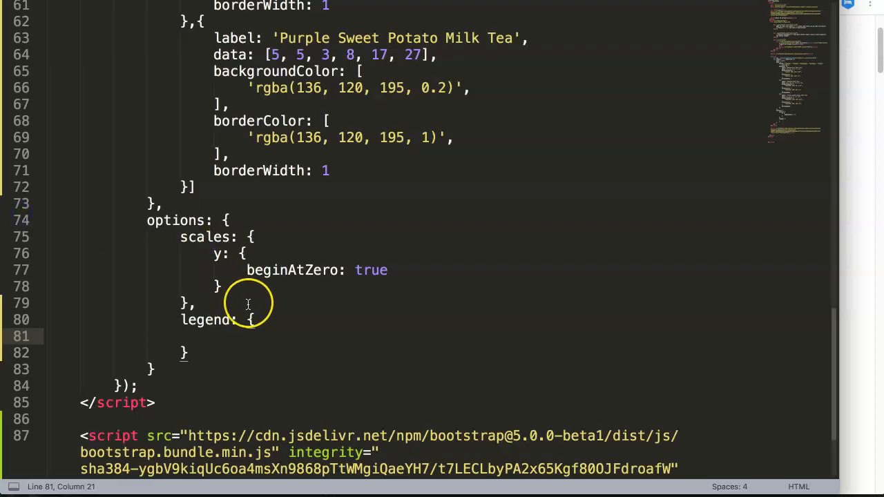
text(position)
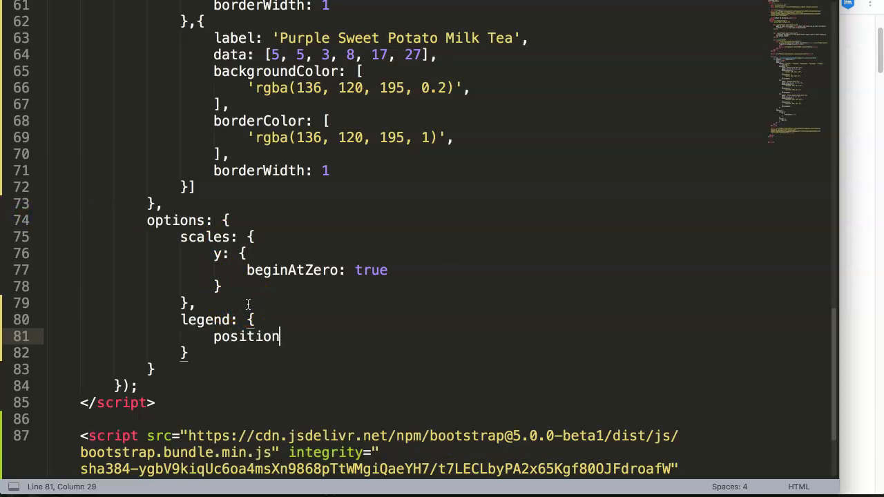
text(:)
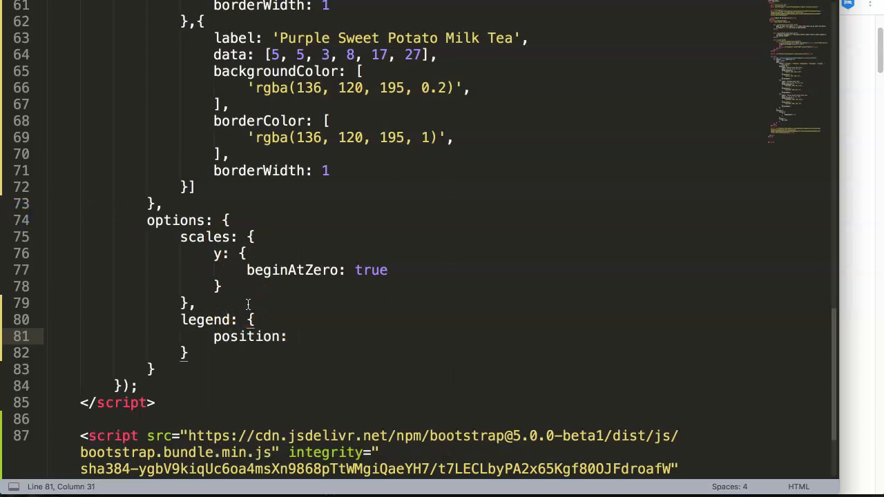
text('')
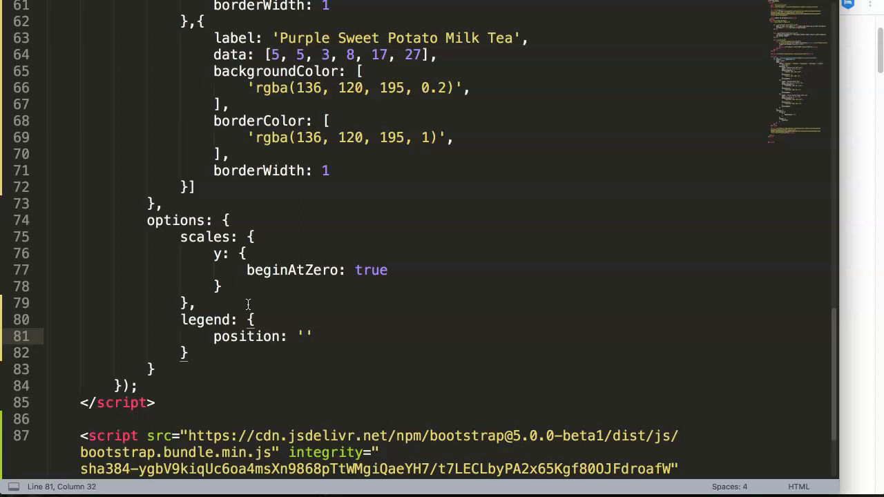
text(bottom)
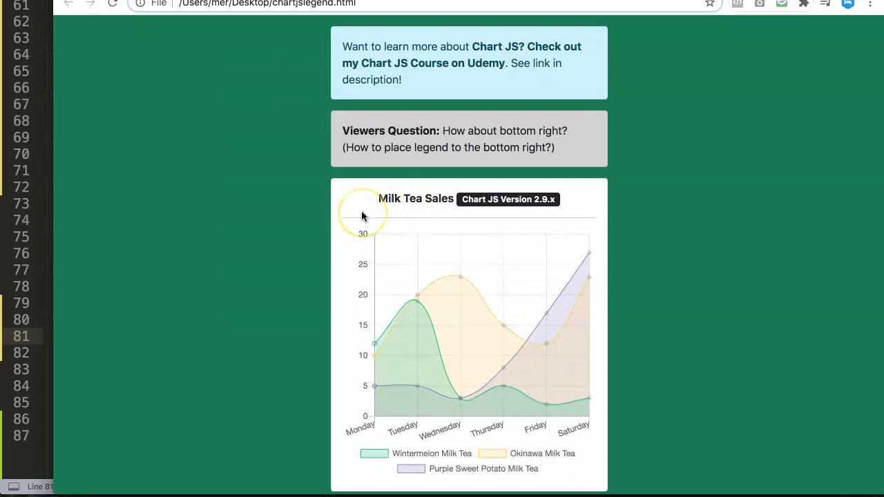
mouse_move(448, 482)
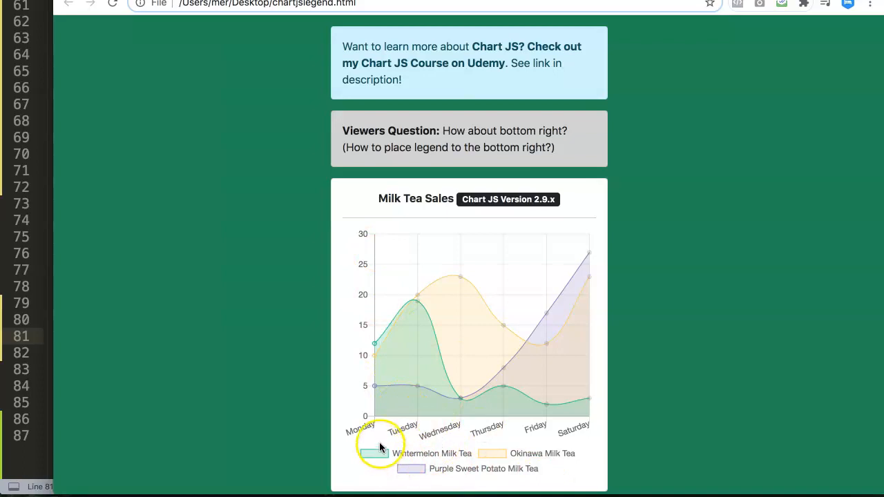
mouse_move(456, 482)
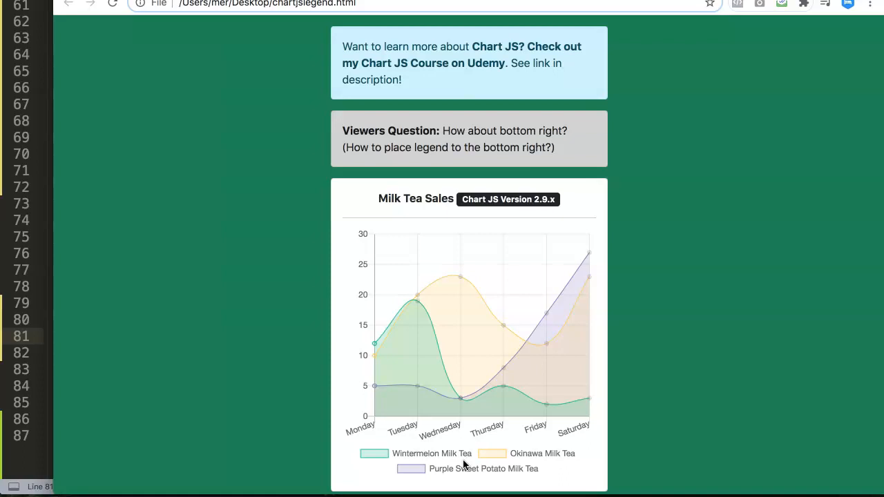
mouse_move(380, 406)
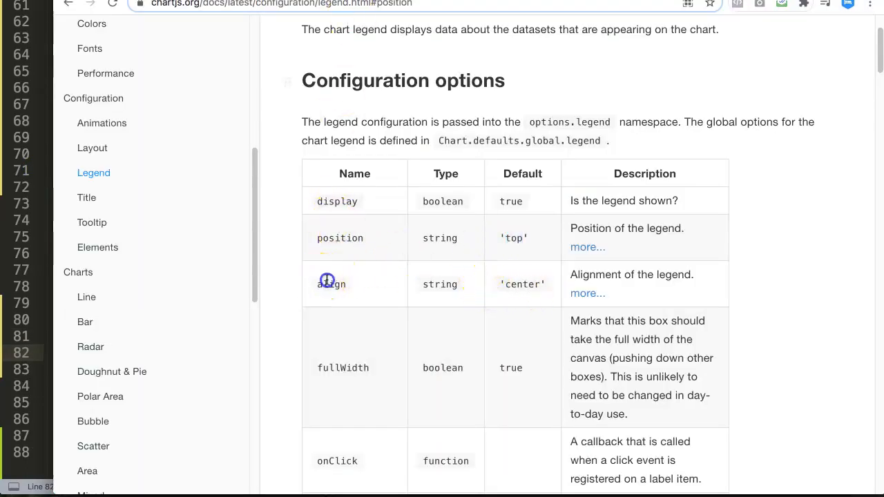
mouse_move(439, 285)
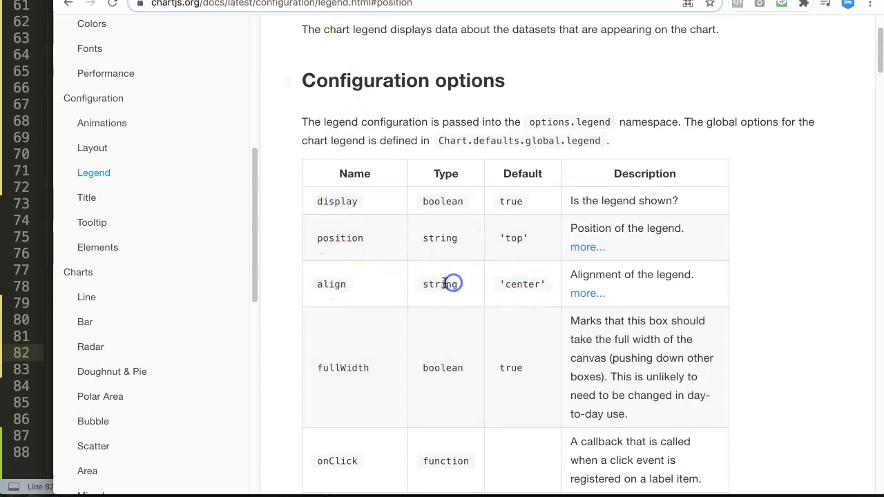
- Read the Align section and add align: 'end' under position: 'bottom'
scroll(down, 3)
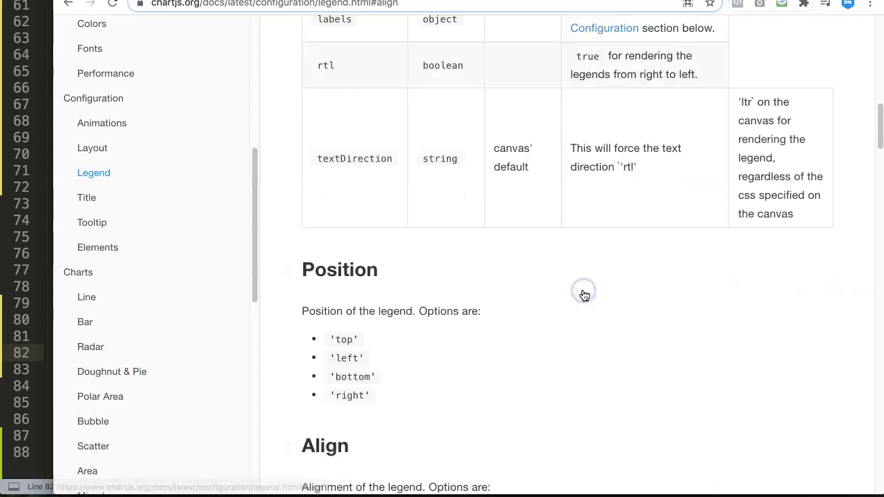
scroll(down, 3)
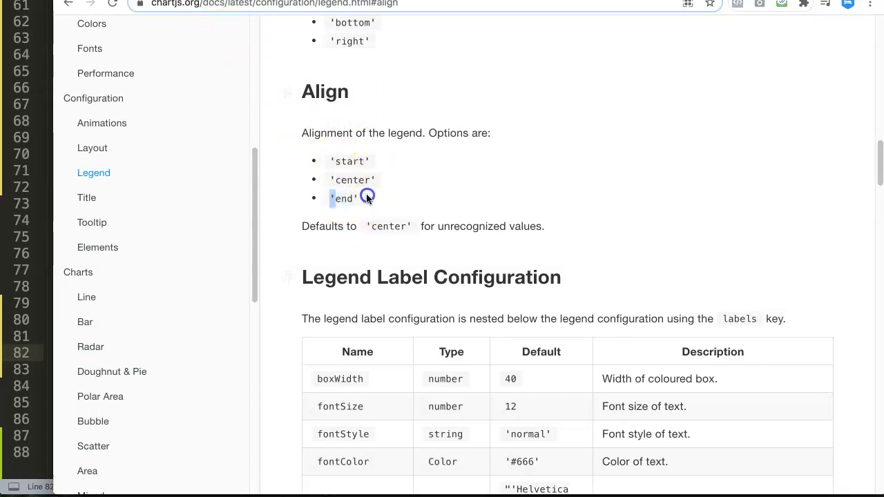
double_click(342, 199)
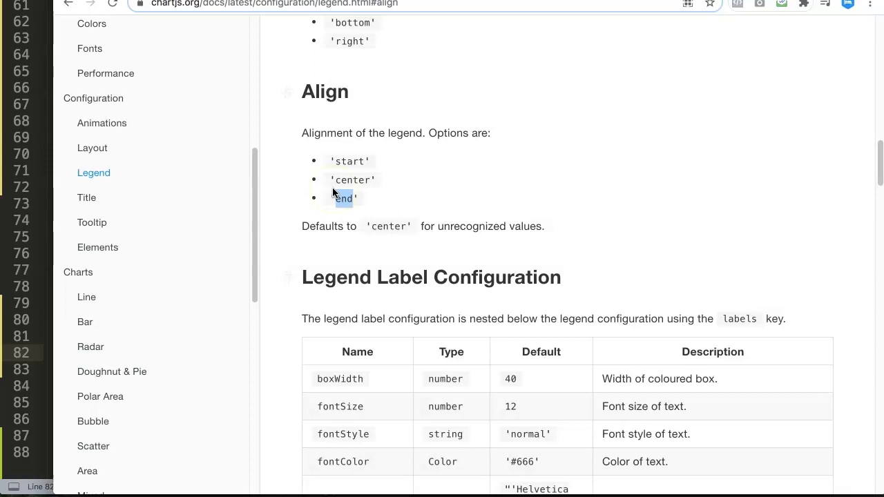
mouse_move(342, 222)
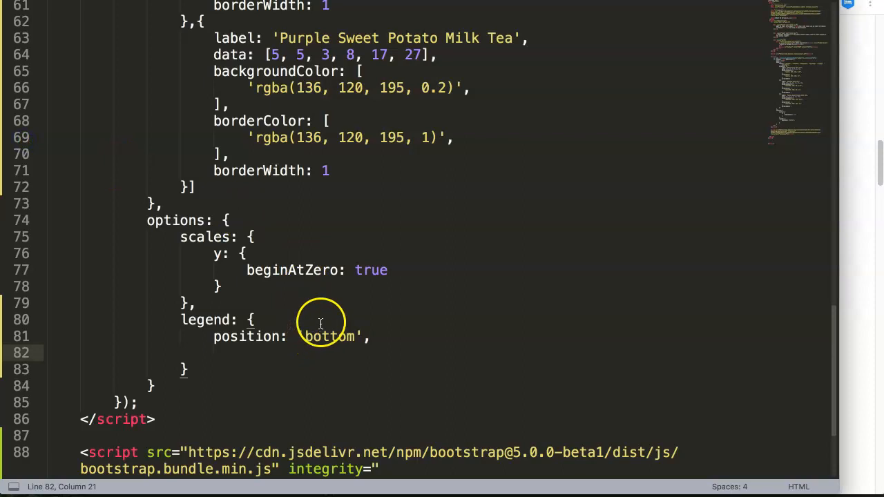
text(align: ')
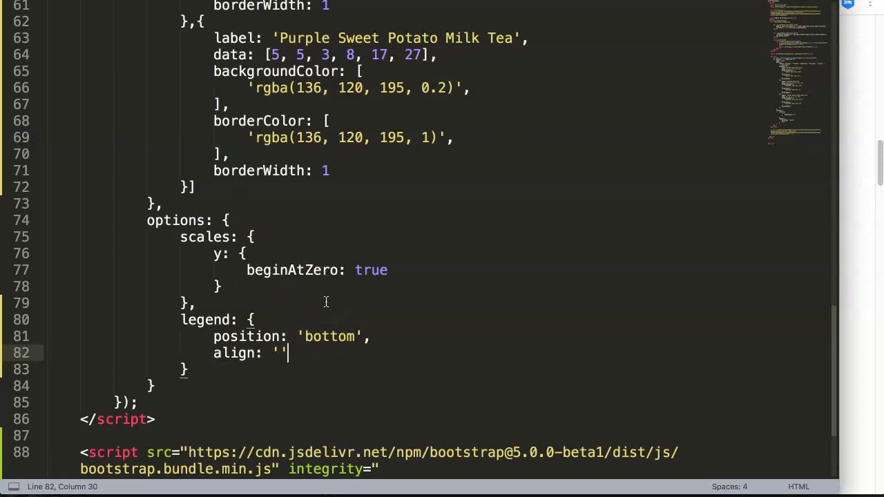
text(end)
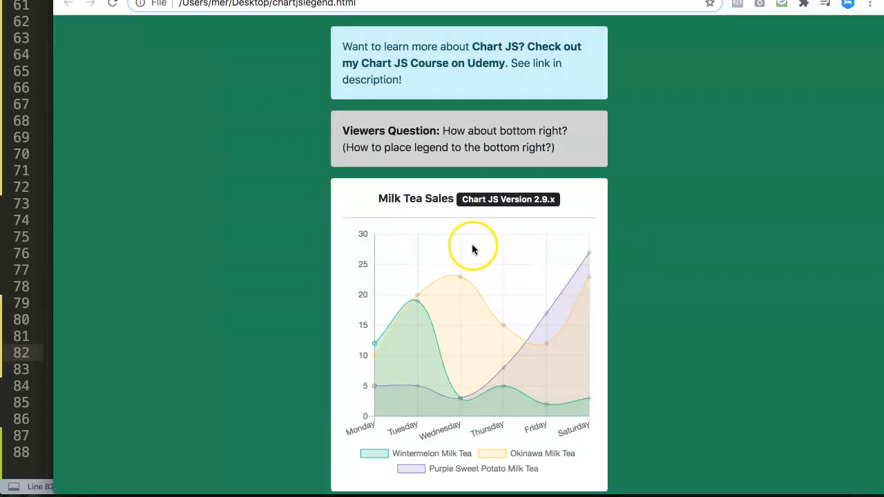
mouse_move(655, 425)
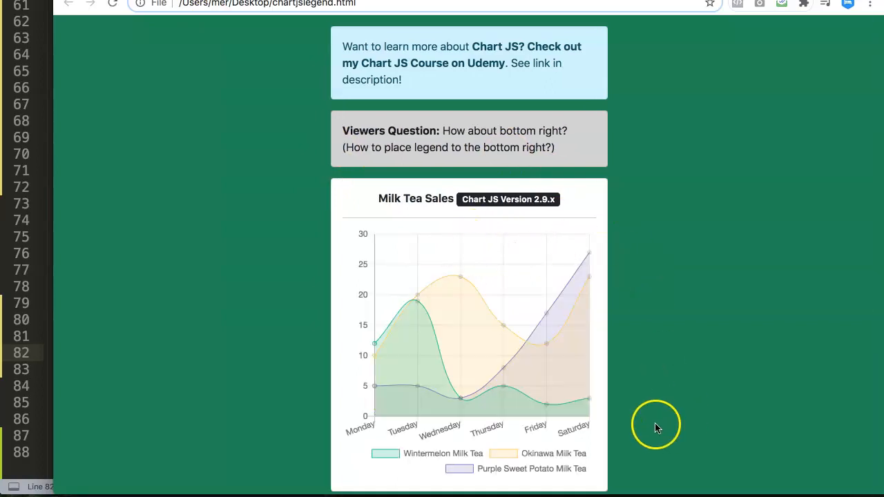
mouse_move(596, 472)
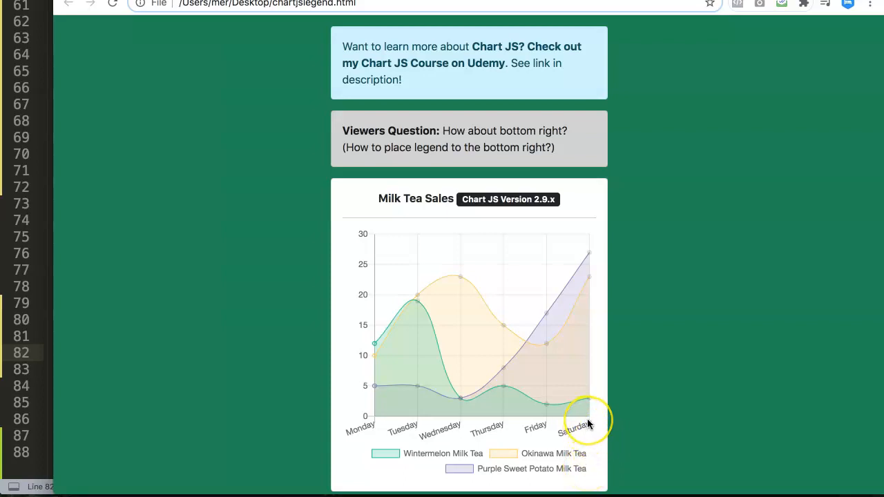
mouse_move(450, 167)
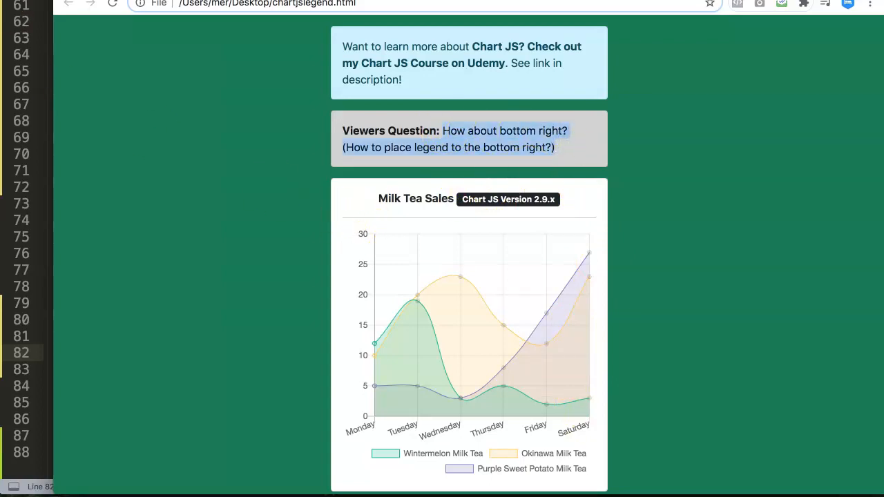
mouse_move(96, 108)
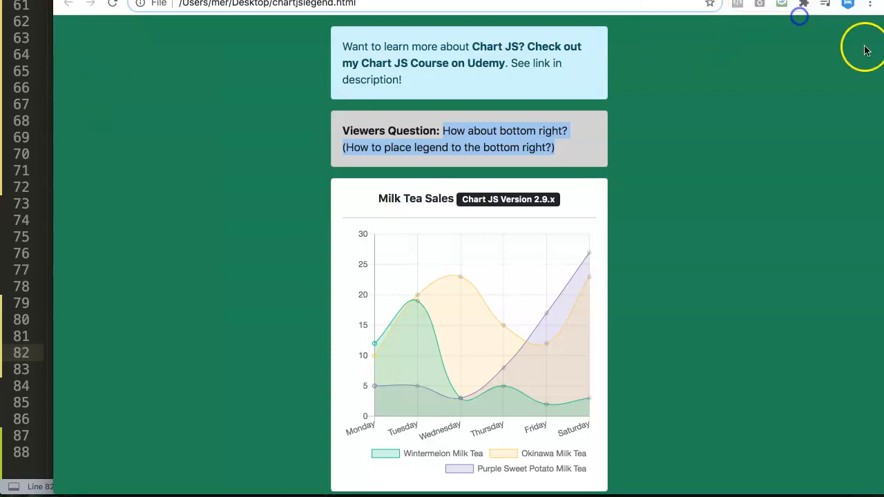
mouse_move(335, 89)
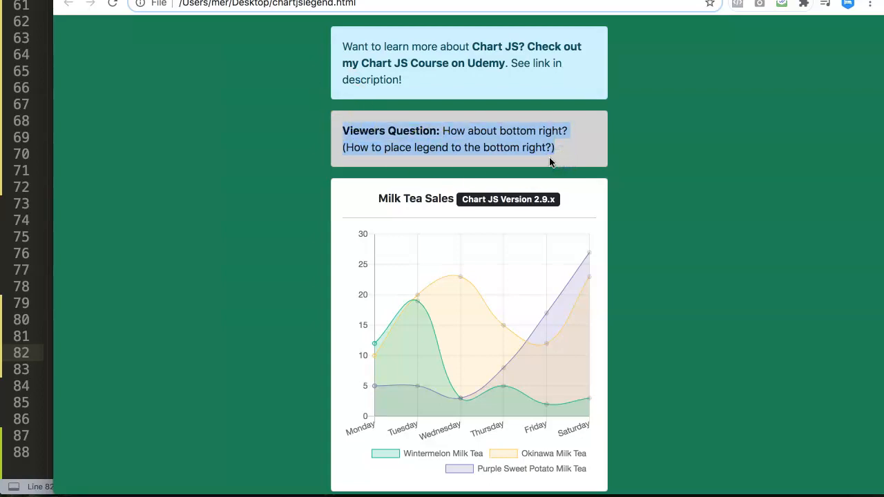
mouse_move(163, 220)
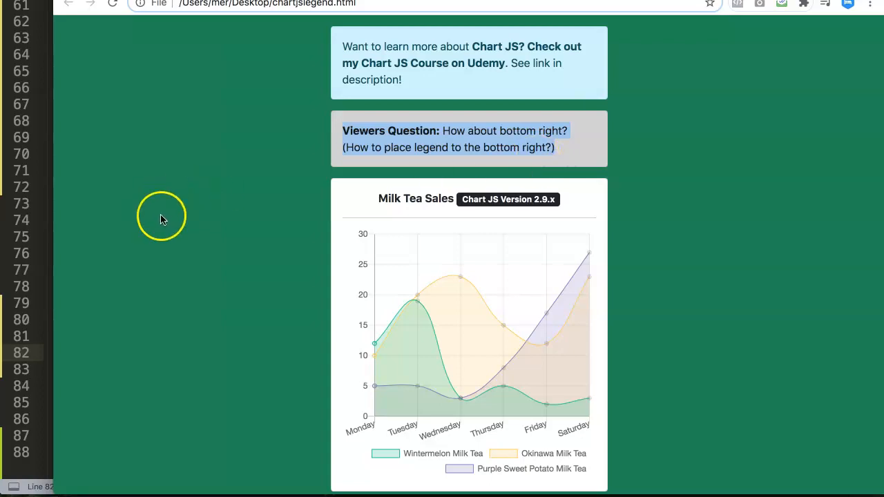